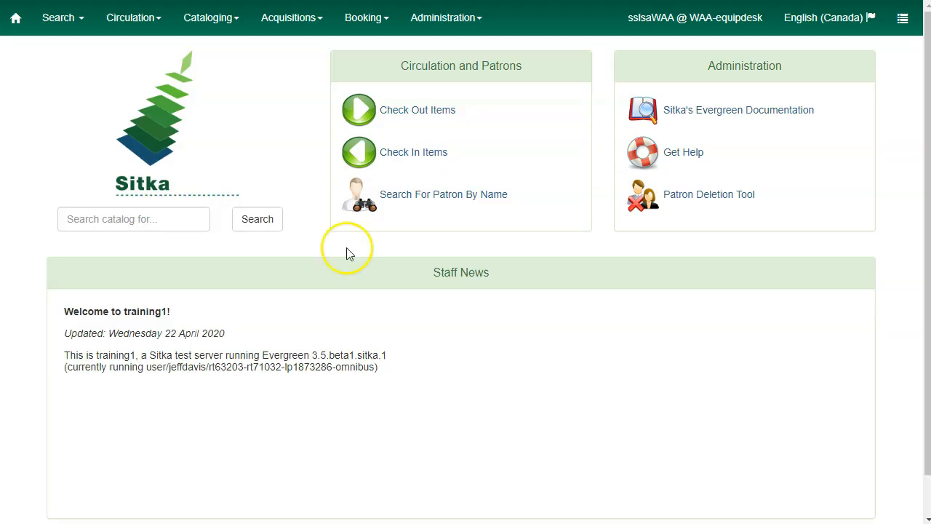
Open the Booking menu in the top navigation bar.
click(366, 17)
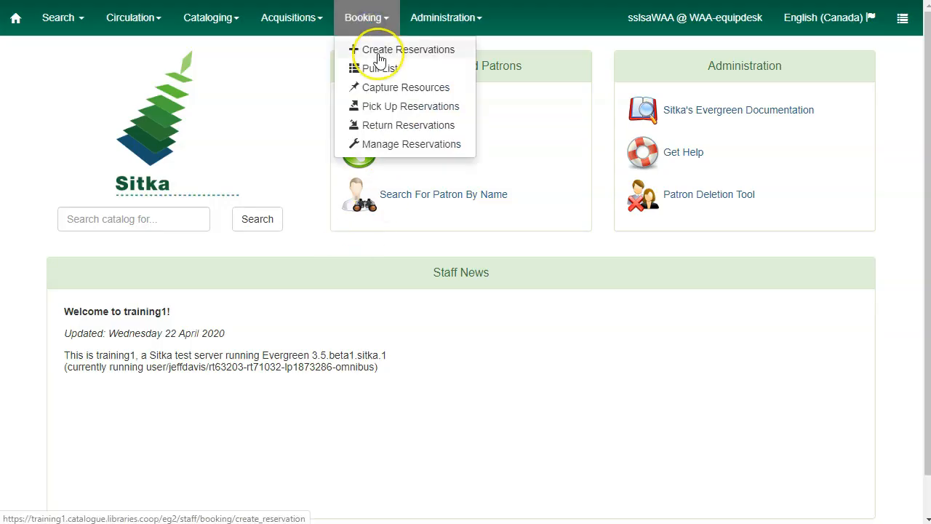
mouse_move(382, 58)
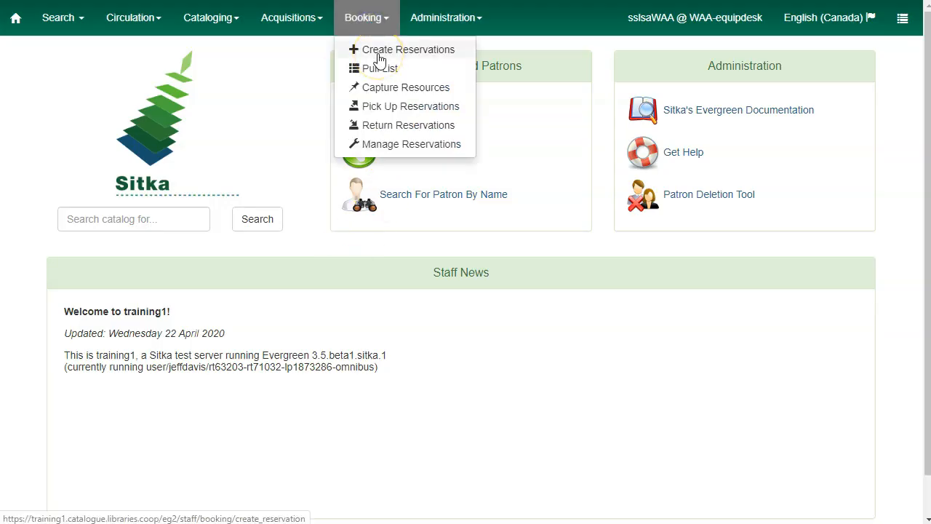
Go to Booking > Create Reservations and switch to choosing the resource by barcode.
click(408, 49)
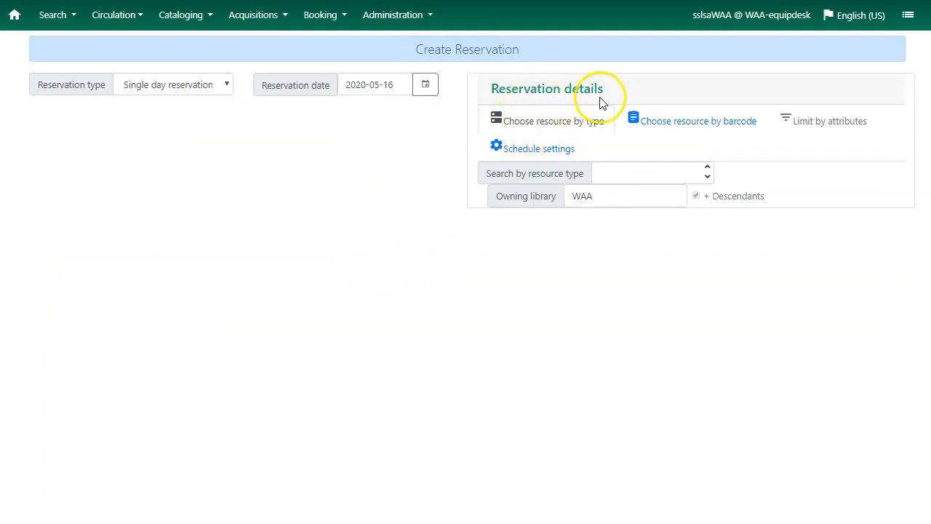
mouse_move(553, 121)
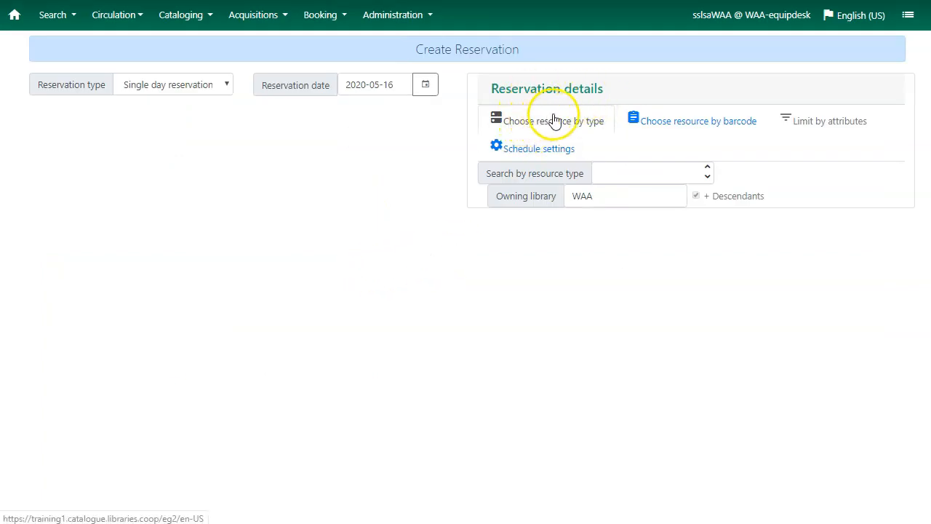
mouse_move(527, 155)
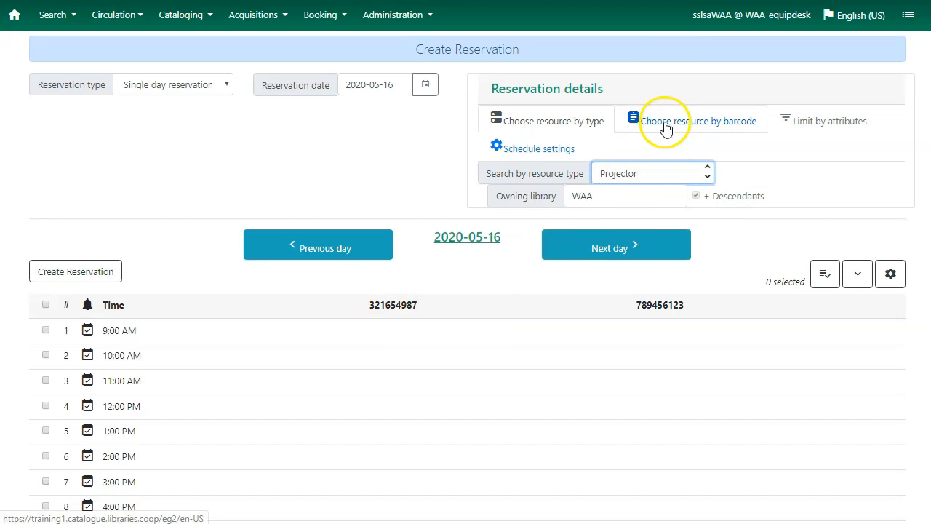
click(691, 121)
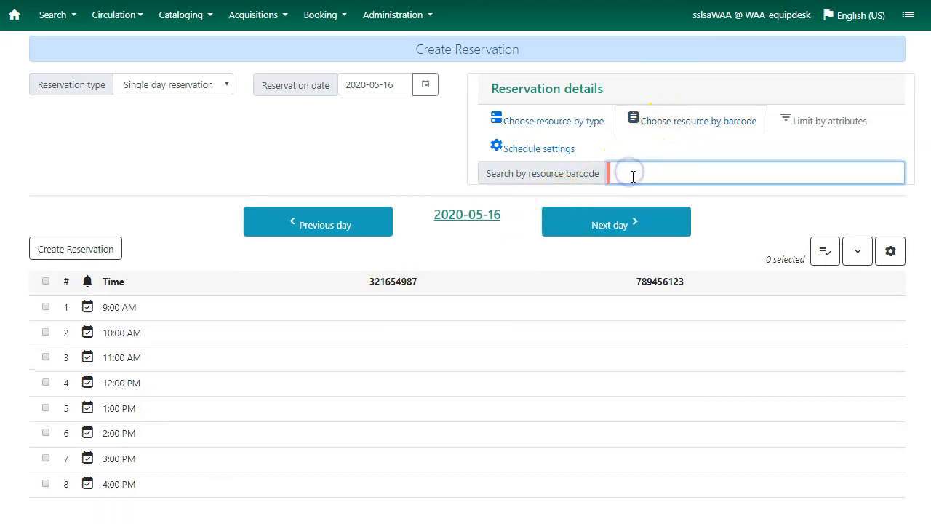
Load resource barcode 123456789's schedule and show the reservation type options.
text(123456789)
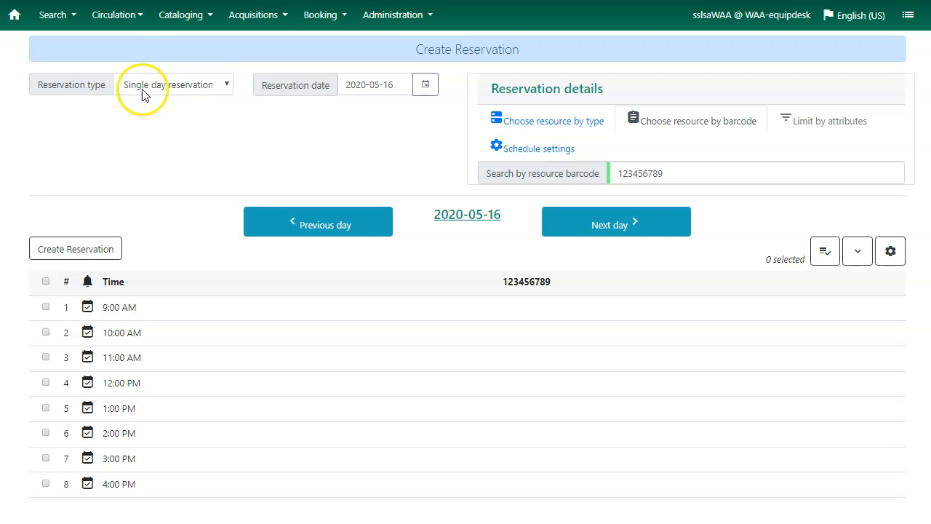
mouse_move(202, 95)
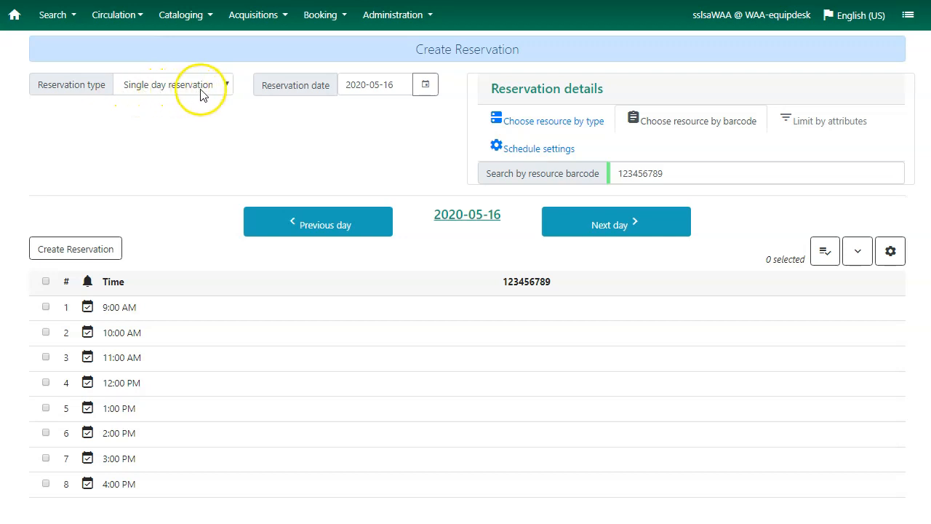
click(175, 85)
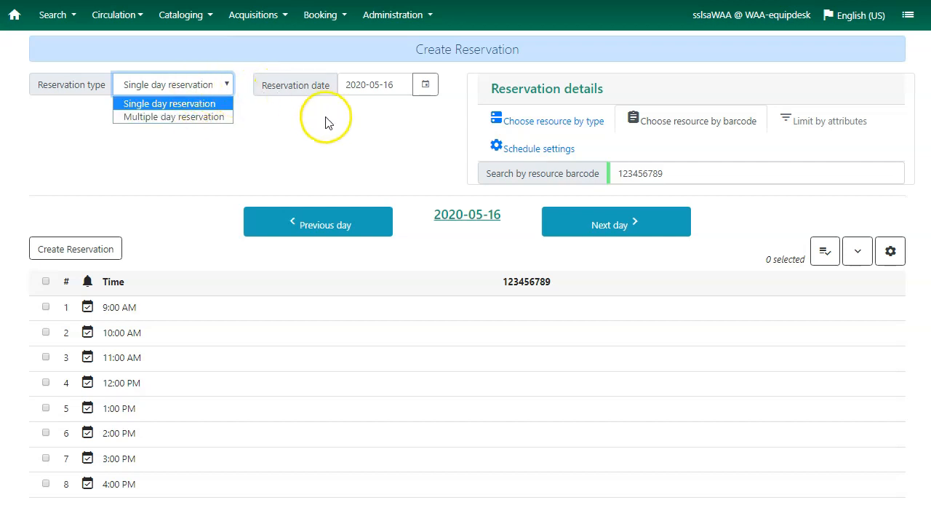
Pick May 20 from the reservation date calendar.
click(425, 84)
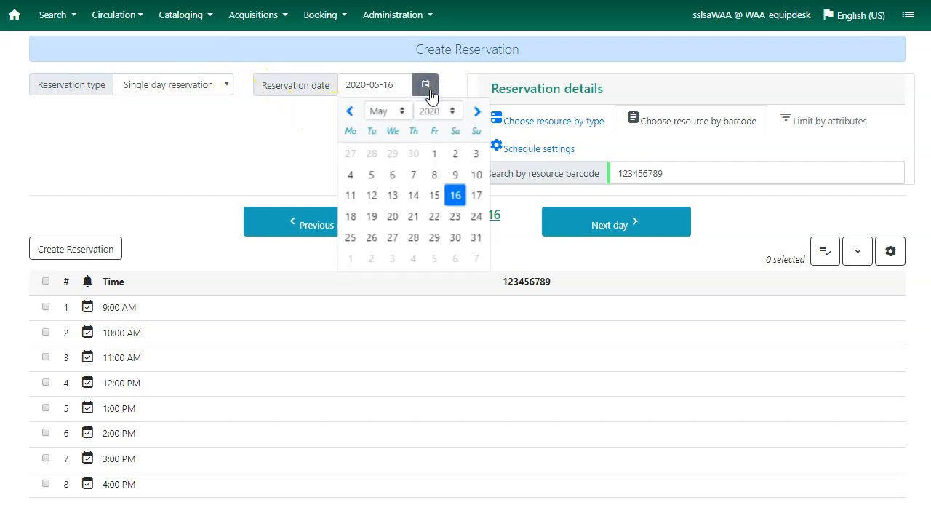
mouse_move(410, 222)
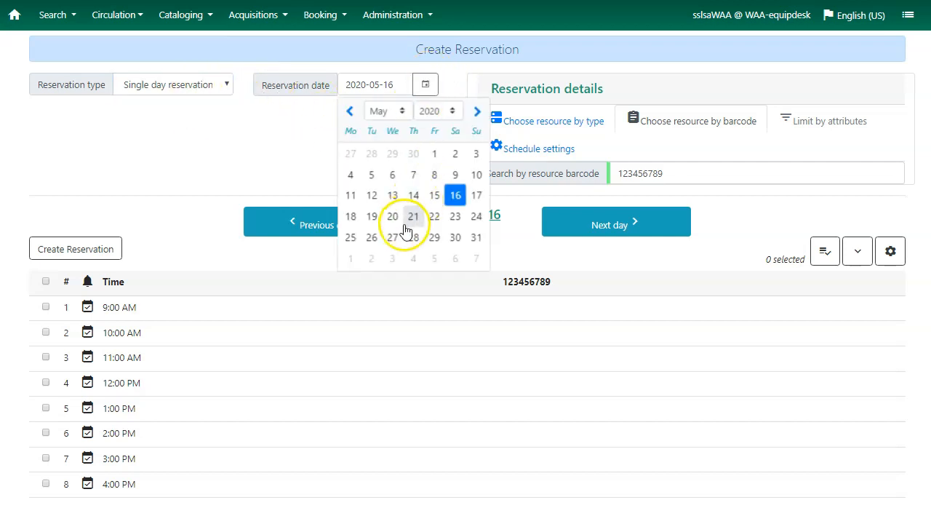
click(392, 216)
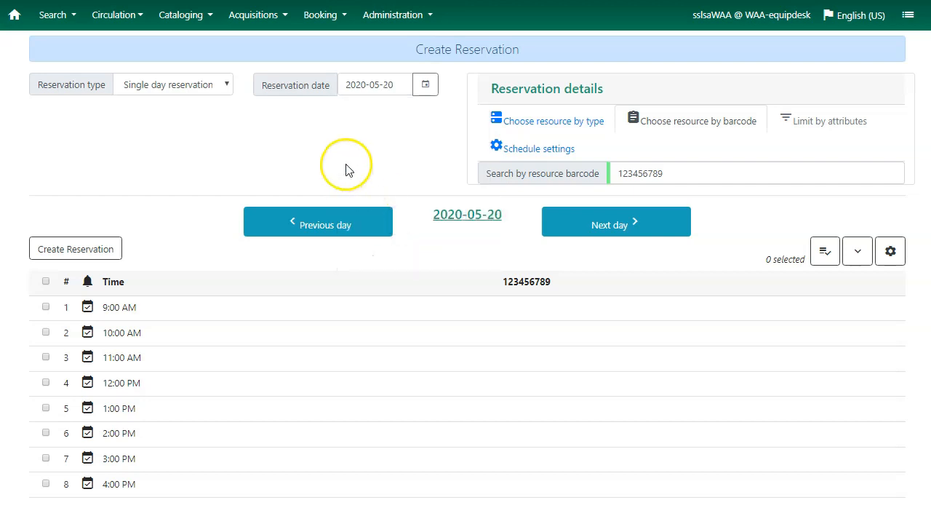
mouse_move(355, 382)
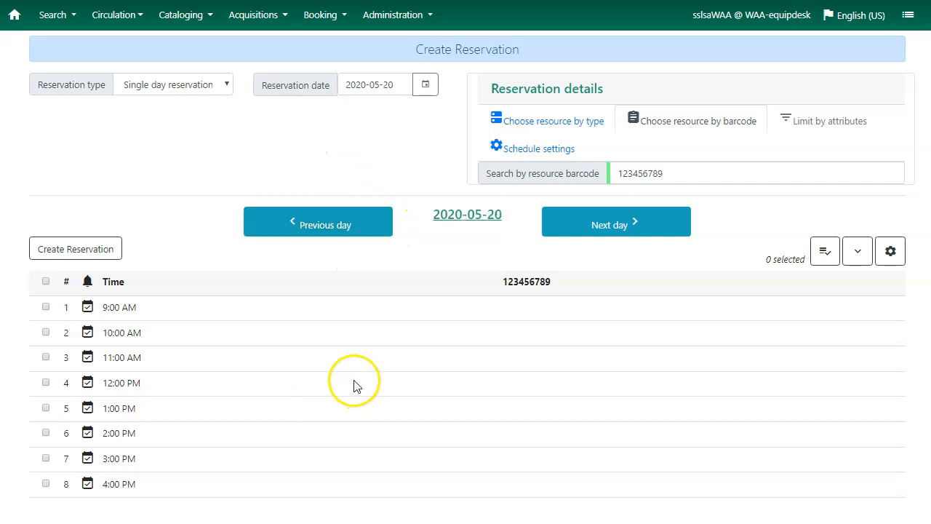
mouse_move(454, 352)
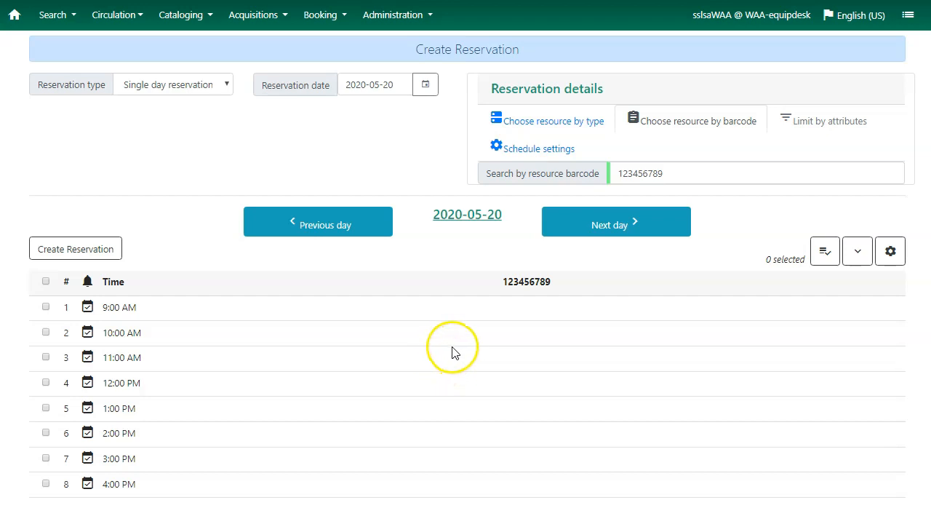
mouse_move(445, 330)
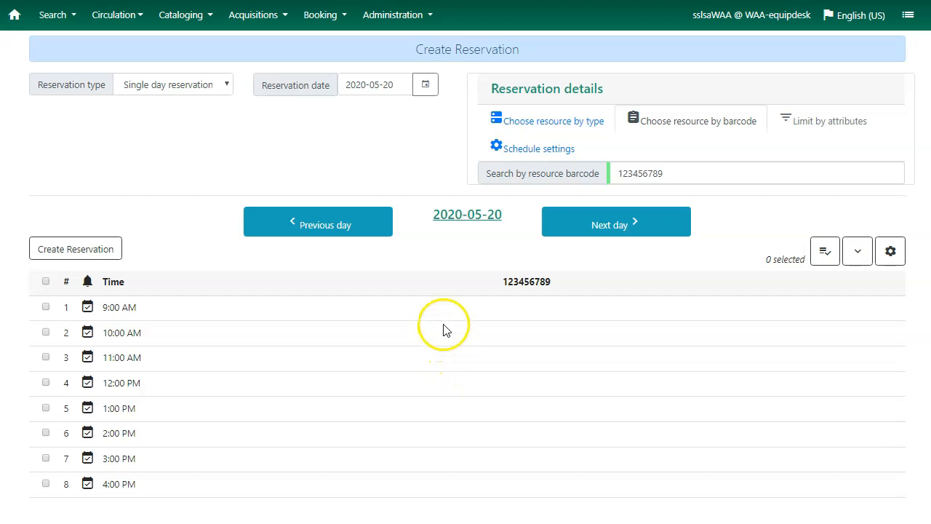
Tick the schedule grid's header checkbox to mark every 9:00 AM–4:00 PM slot.
click(45, 332)
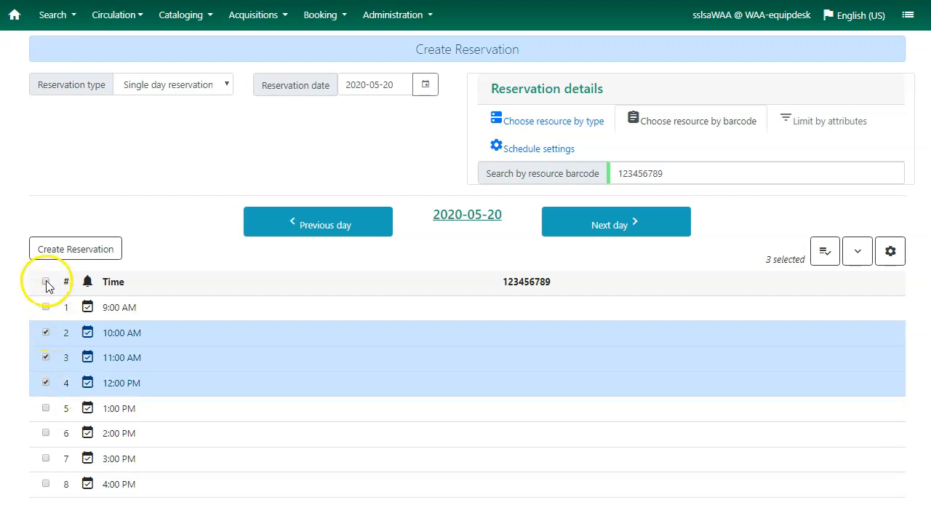
click(46, 283)
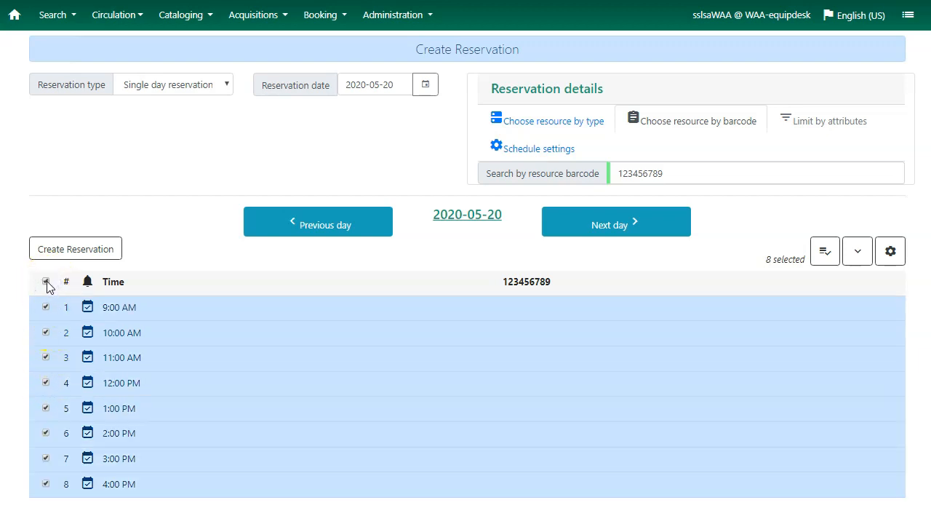
click(45, 282)
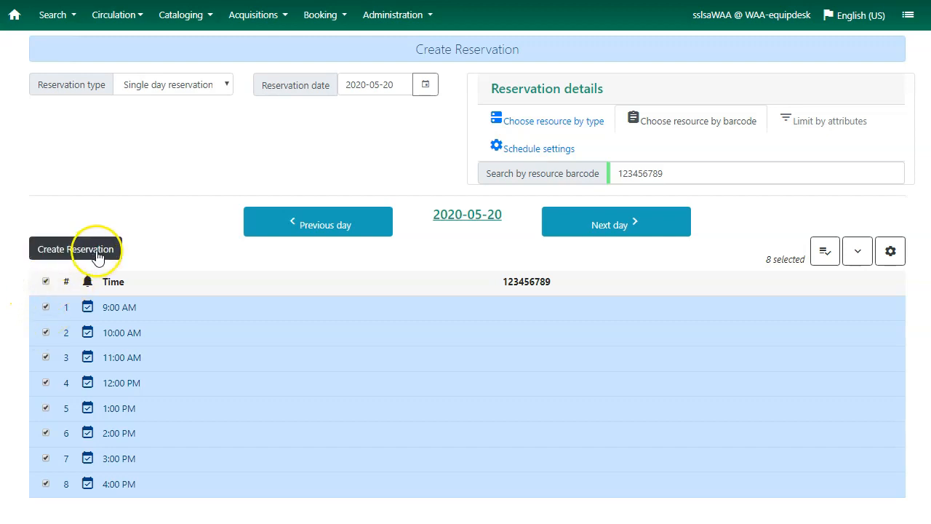
click(76, 249)
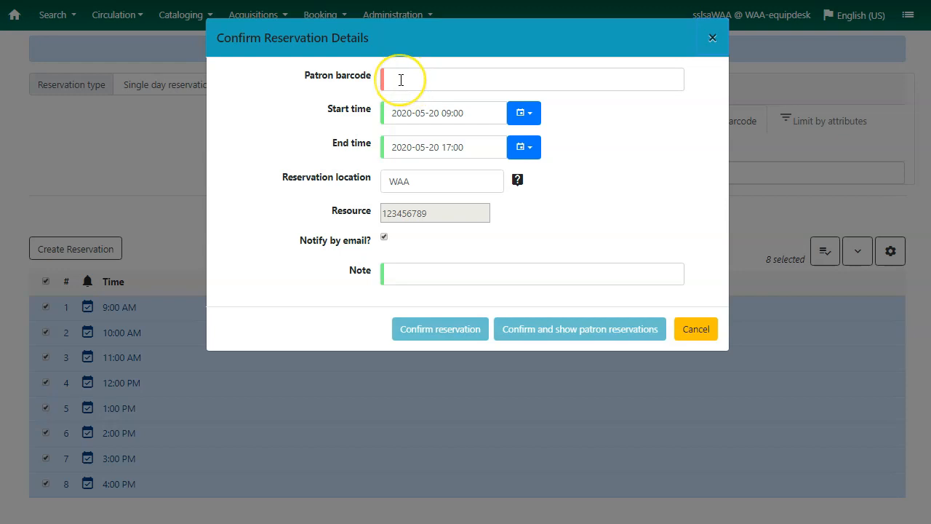
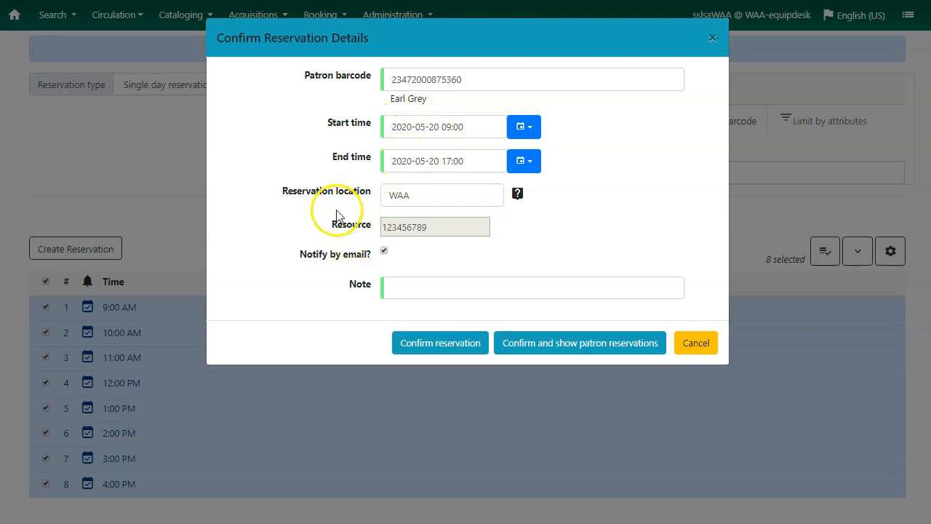
click(427, 195)
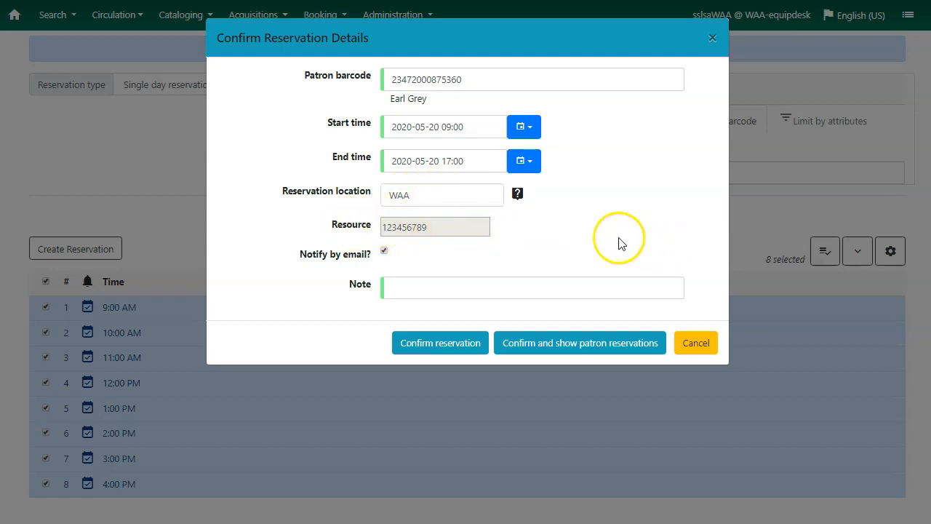
mouse_move(434, 233)
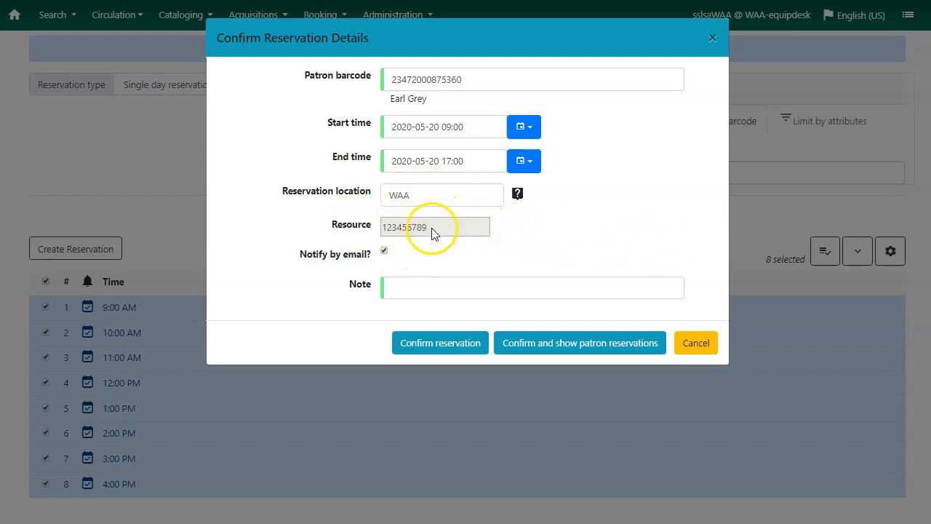
click(384, 250)
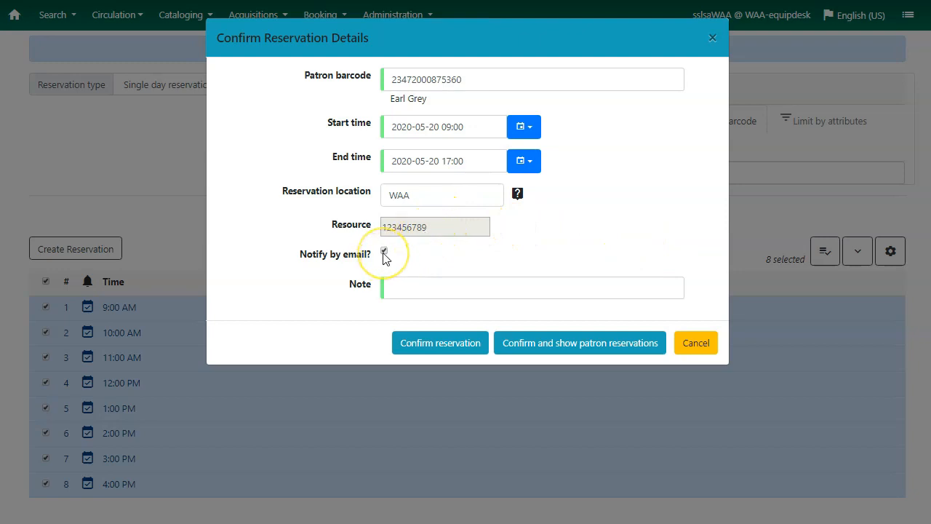
click(384, 251)
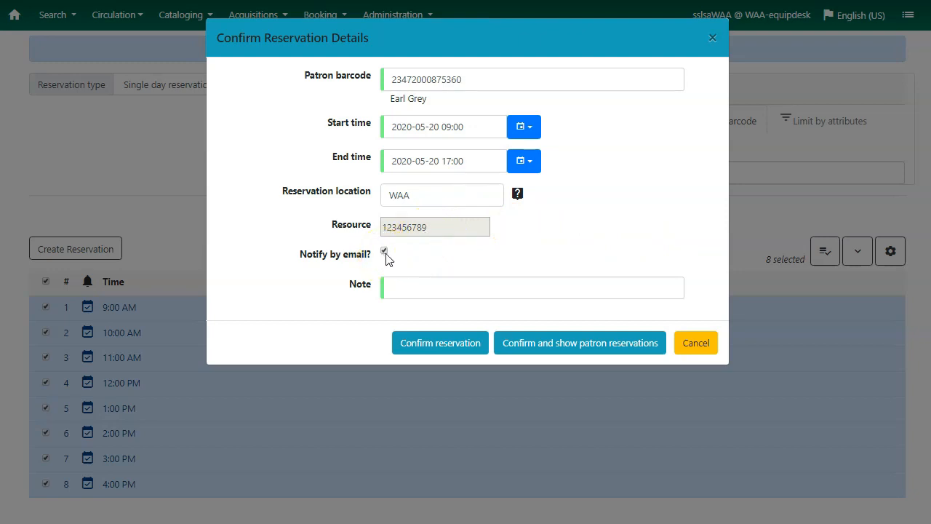
click(385, 251)
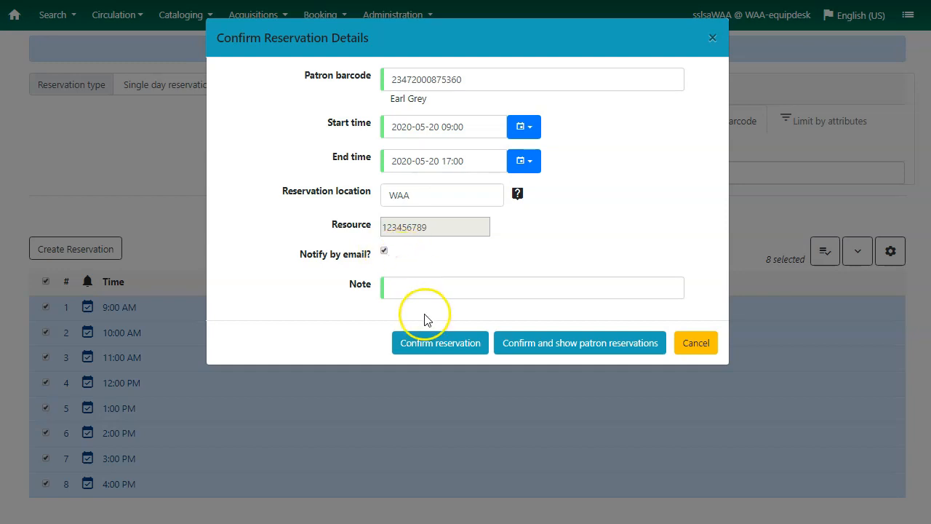
click(534, 287)
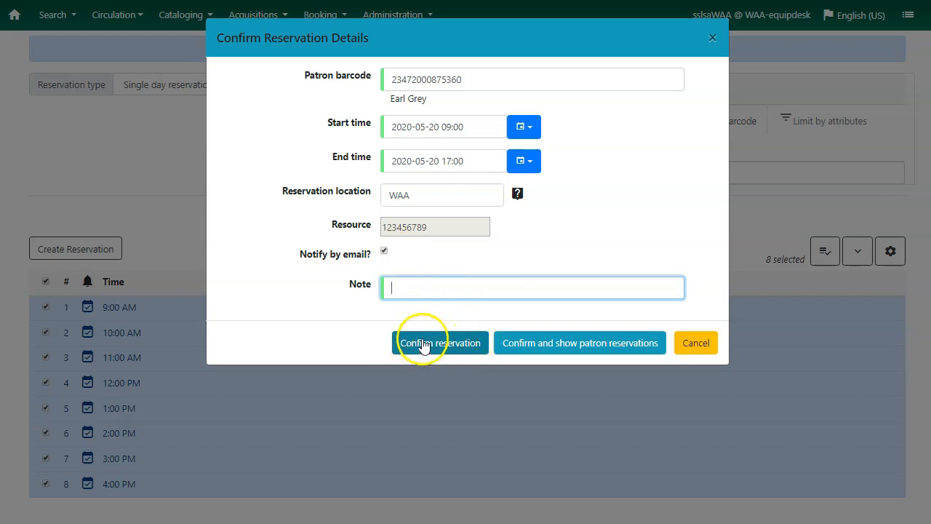
mouse_move(579, 351)
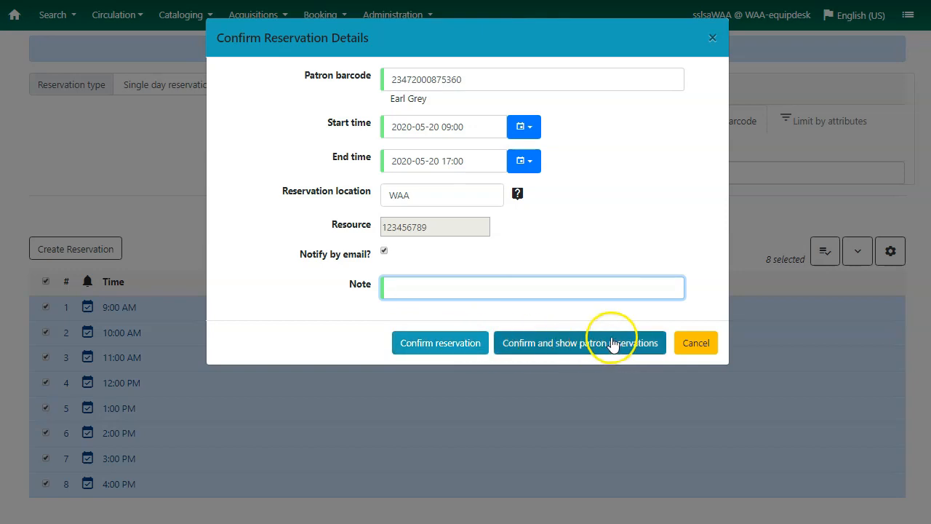
click(598, 343)
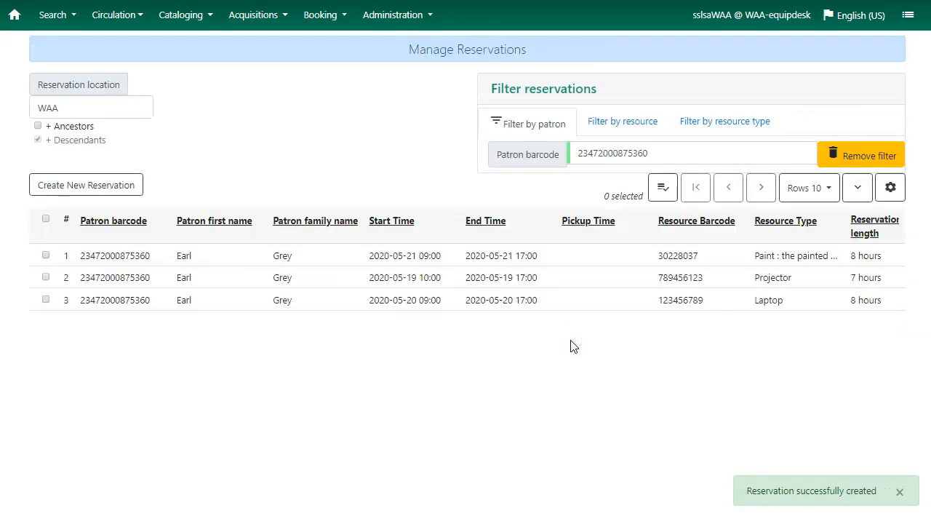